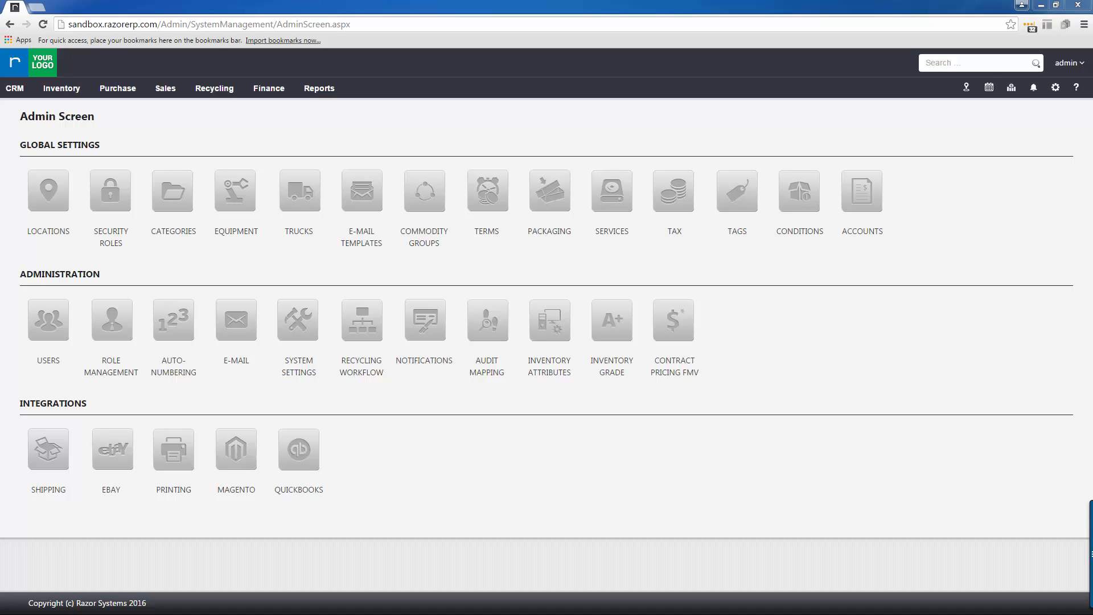
{"action": "mouse_move", "coordinate": [1055, 97]}
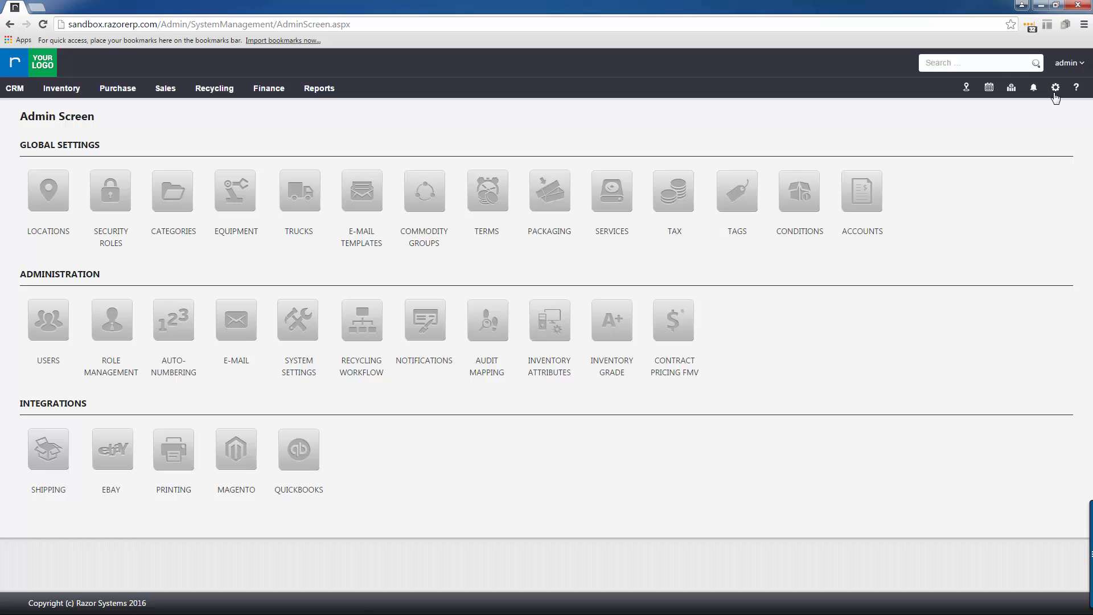
Step: Show the Conditions list from the Admin Screen's Global Settings
{"action": "left_click", "coordinate": [1055, 86]}
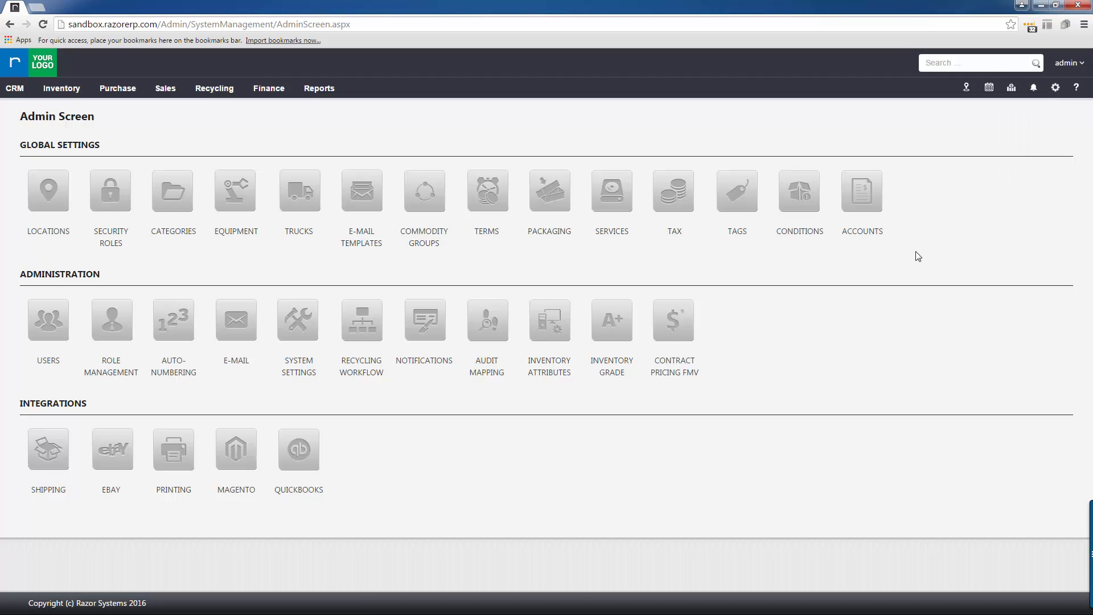
{"action": "mouse_move", "coordinate": [804, 209]}
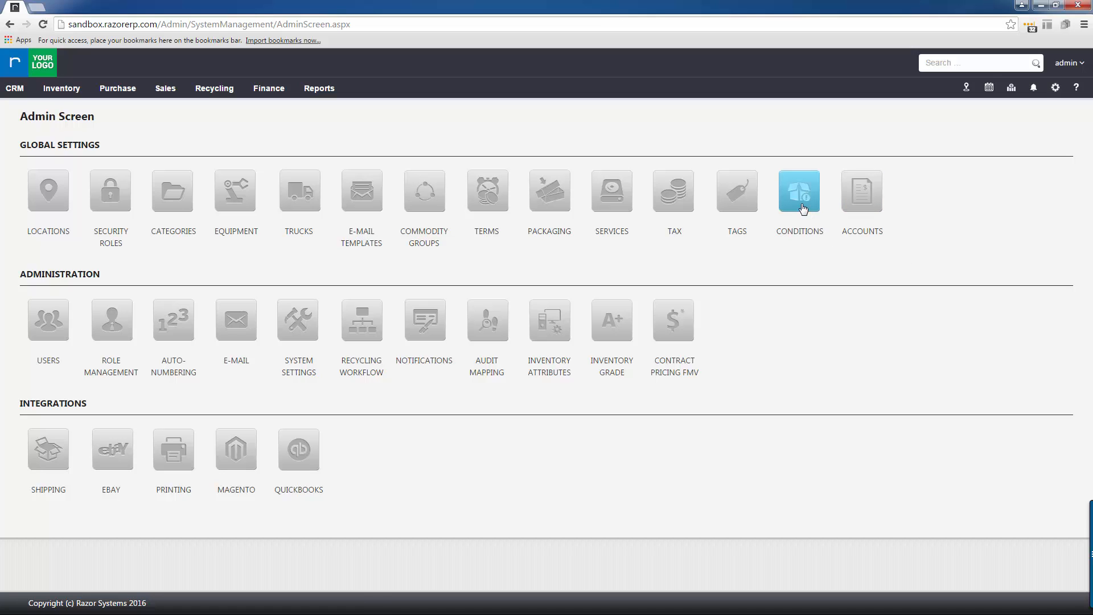
{"action": "mouse_move", "coordinate": [804, 204]}
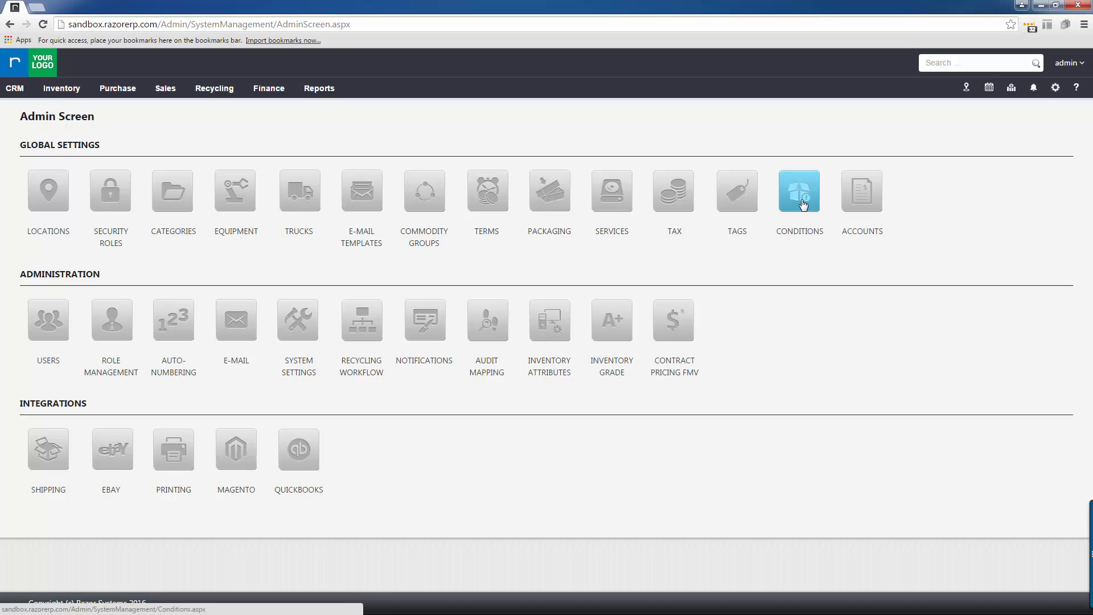
{"action": "left_click", "coordinate": [799, 191]}
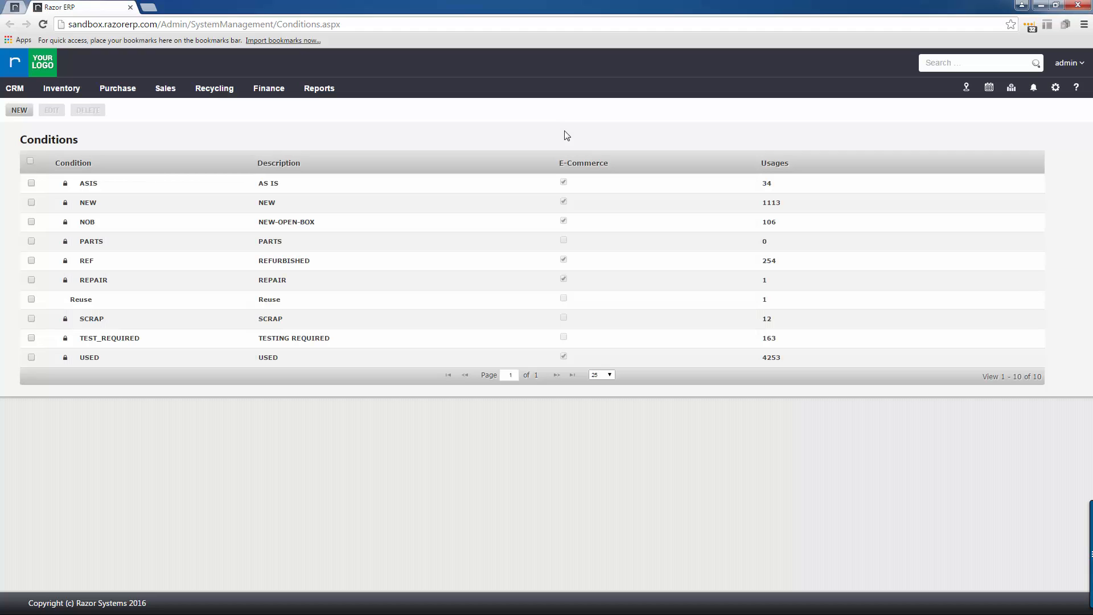
{"action": "mouse_move", "coordinate": [440, 123]}
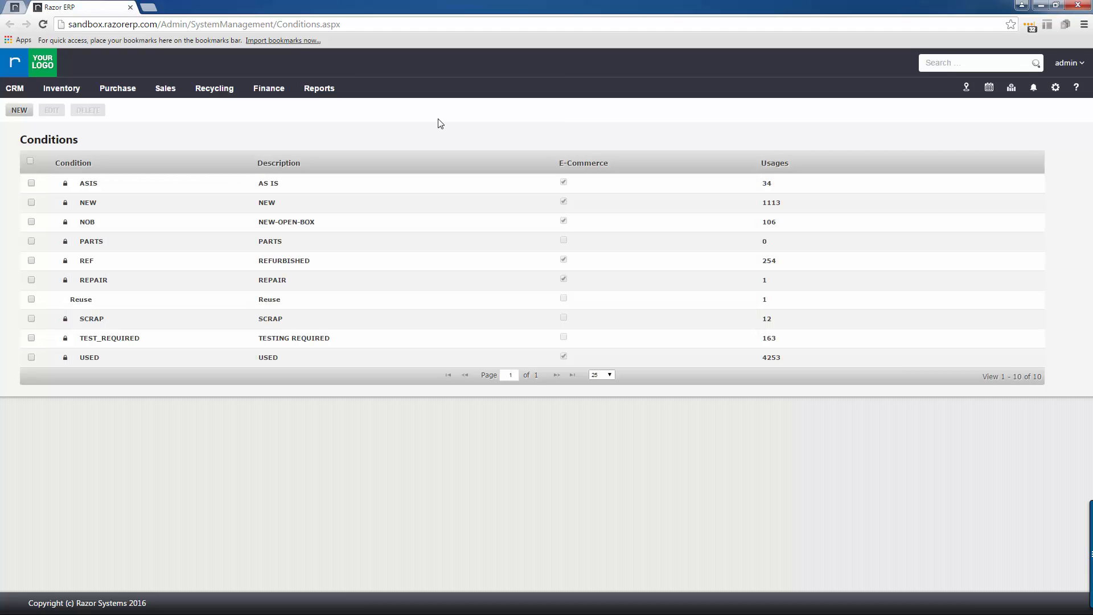
{"action": "mouse_move", "coordinate": [281, 119]}
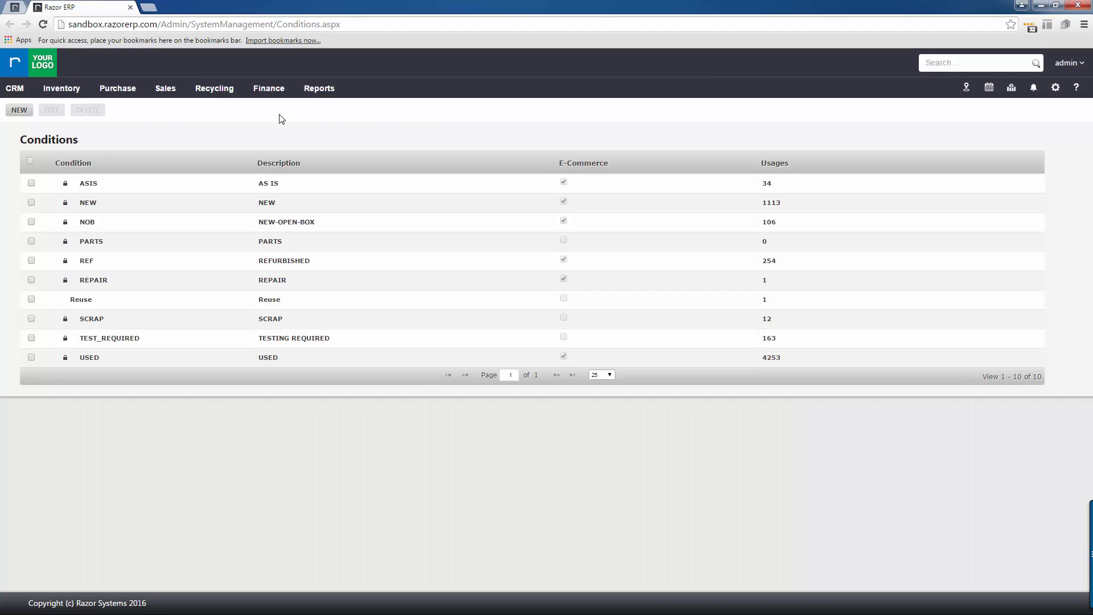
Step: Create condition TEST with description TEST, enabled for E-Commerce, and save it
{"action": "left_click", "coordinate": [19, 110]}
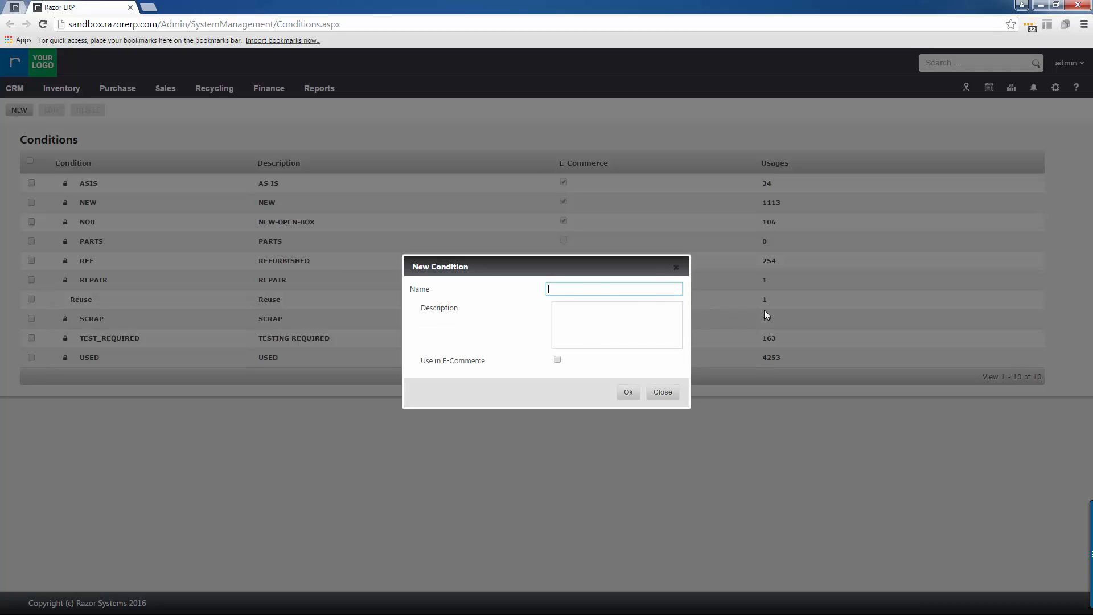
{"action": "type", "text": "TEST"}
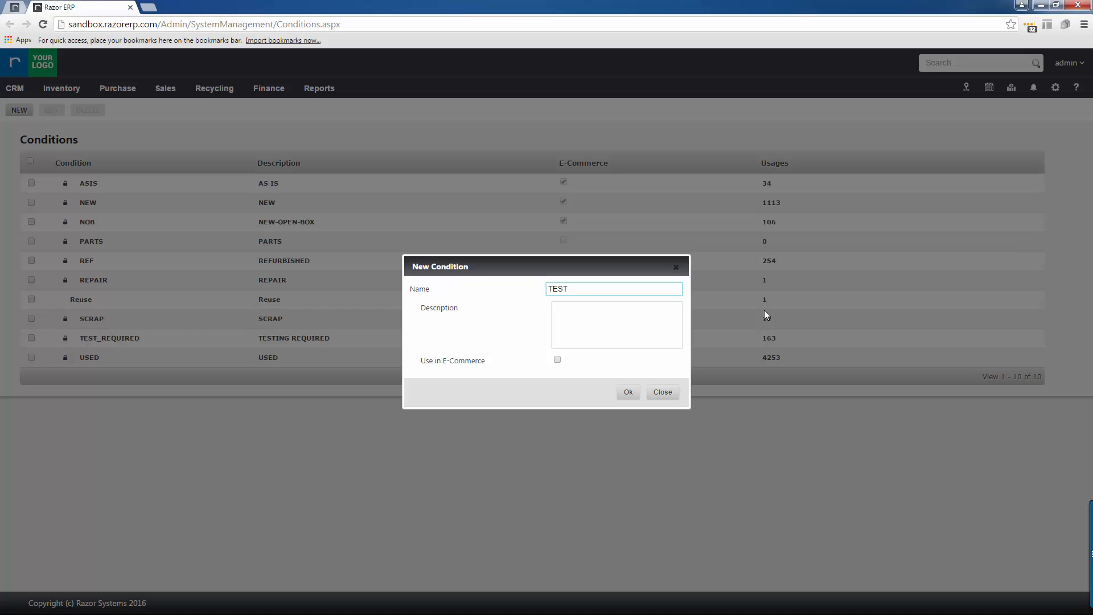
{"action": "left_click", "coordinate": [596, 325]}
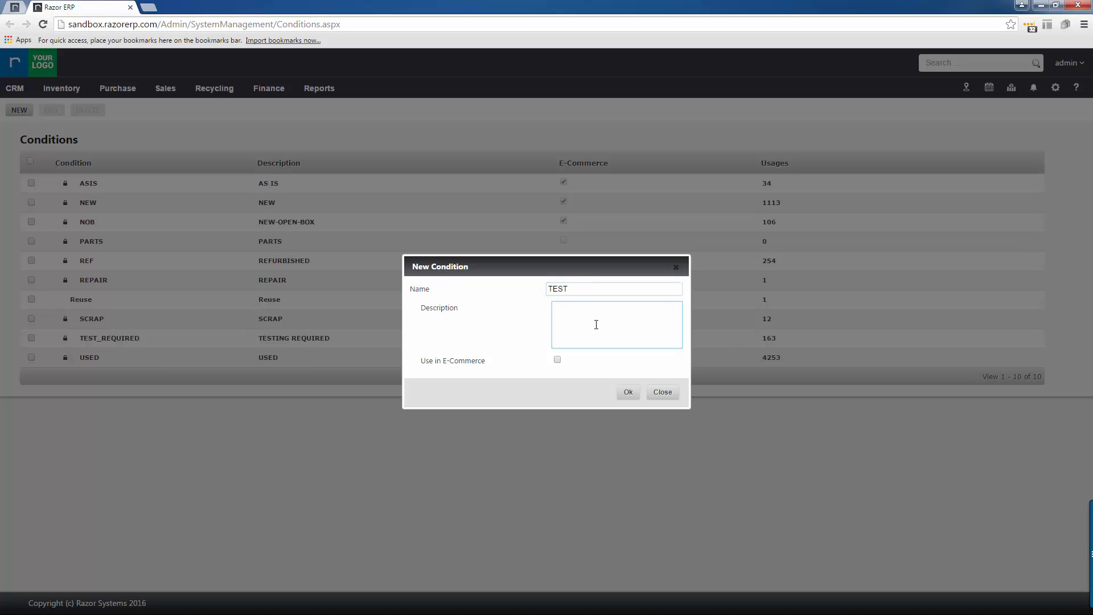
{"action": "type", "text": "TEST"}
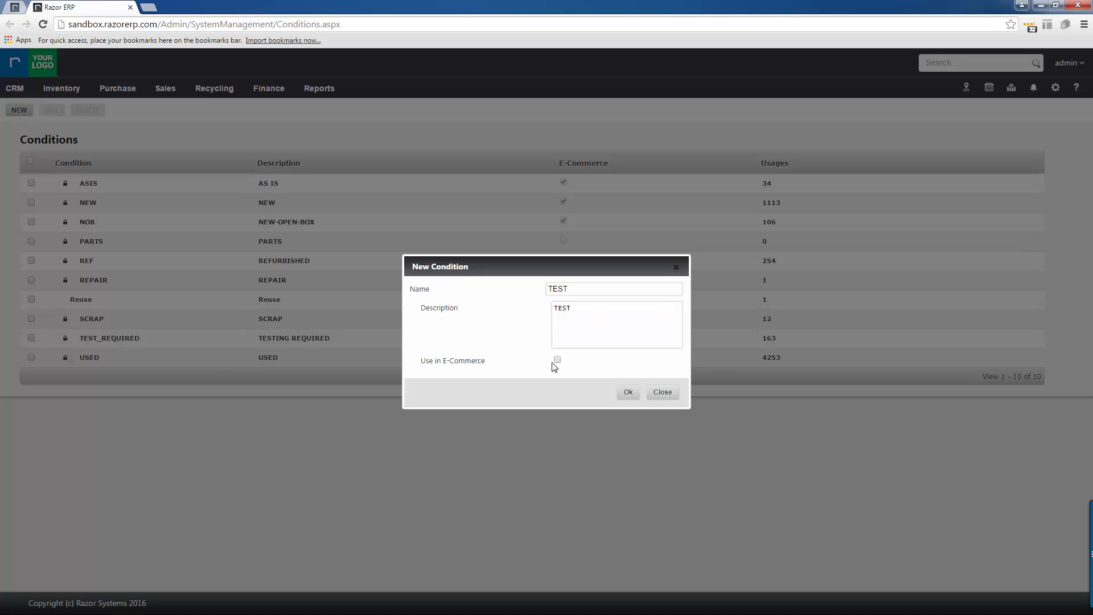
{"action": "left_click", "coordinate": [559, 359]}
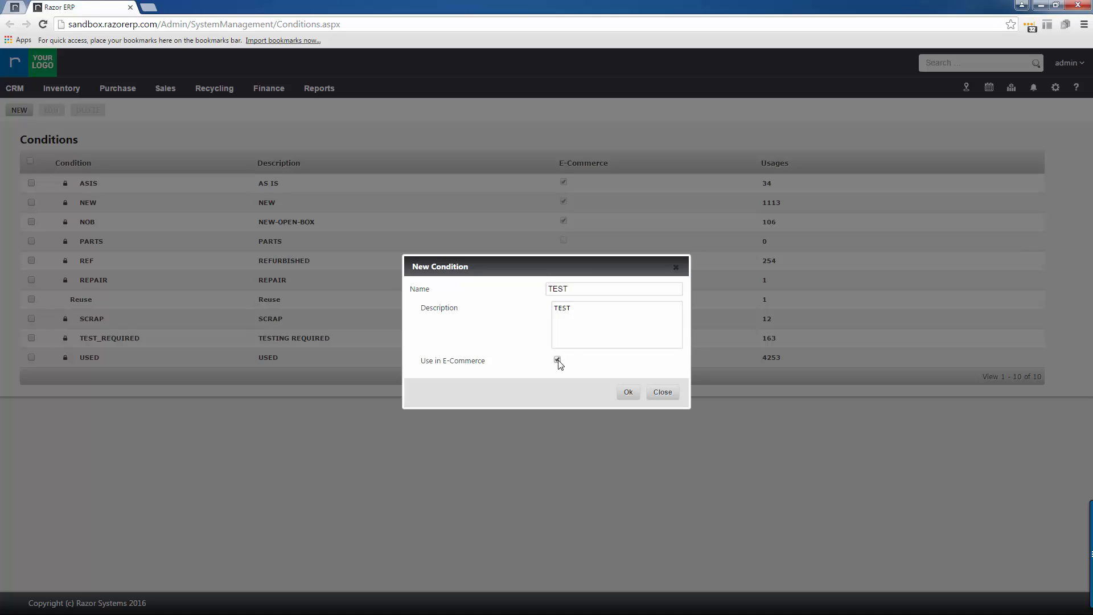
{"action": "left_click", "coordinate": [628, 392]}
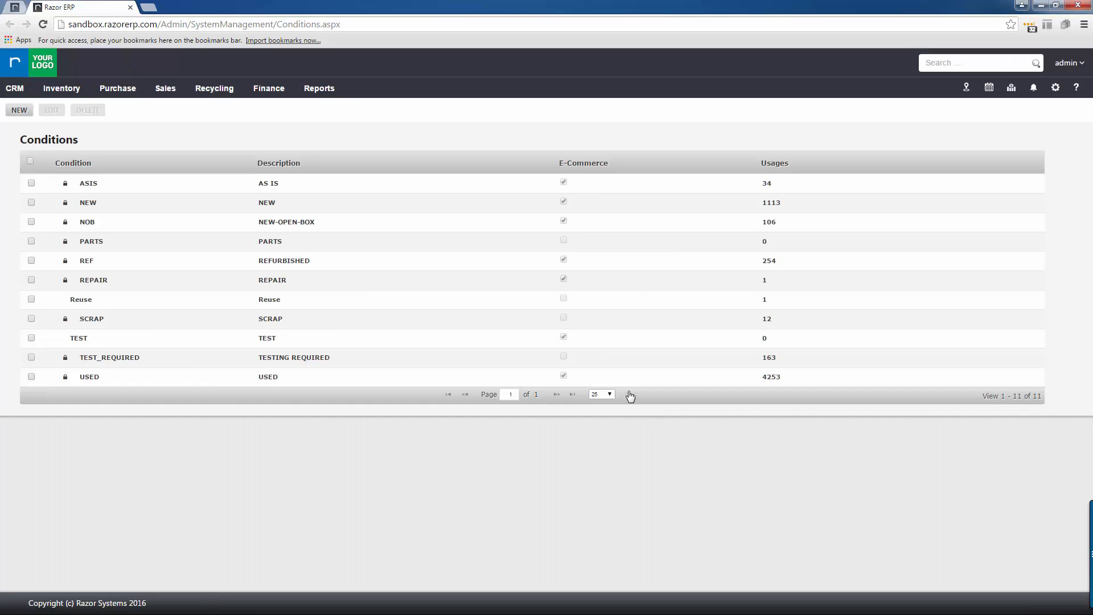
{"action": "mouse_move", "coordinate": [151, 344]}
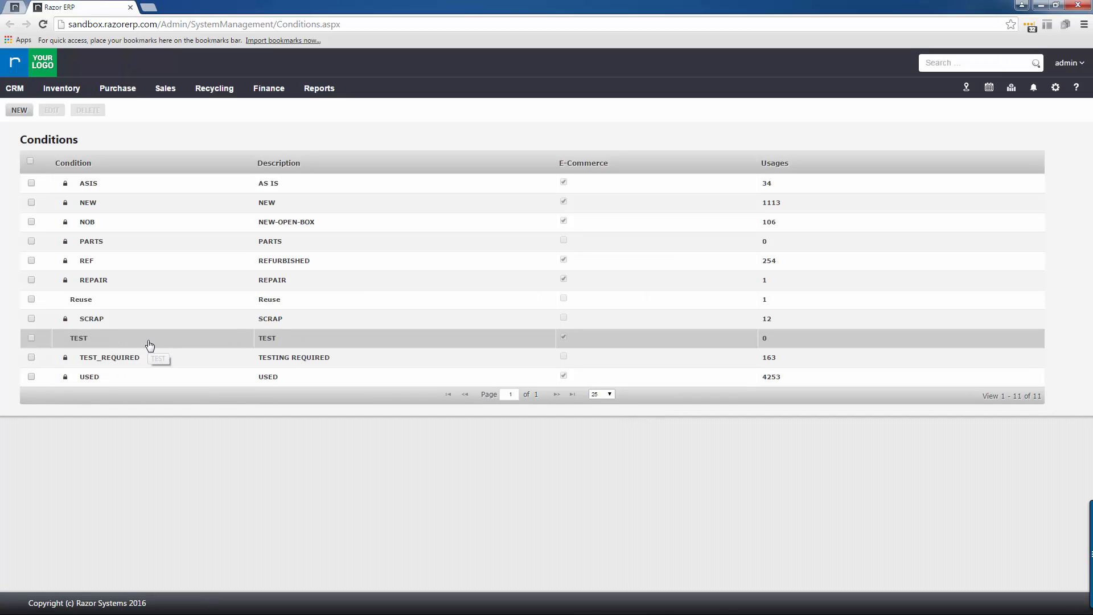
{"action": "left_click", "coordinate": [62, 89]}
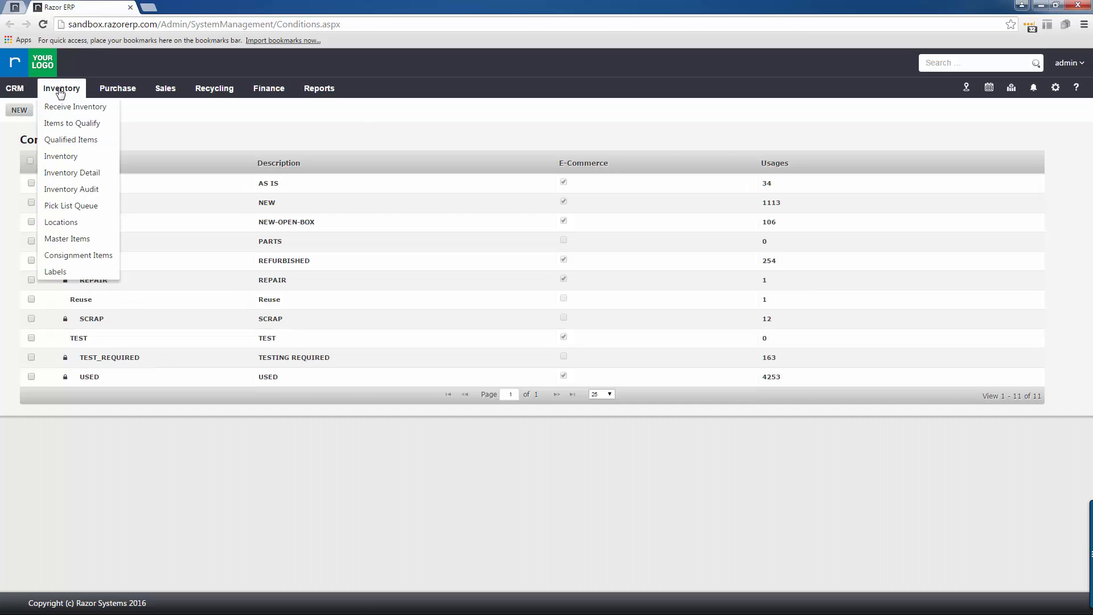
Step: In Receive Inventory, enter model DELL OPTIPLEX 780 and list its available conditions
{"action": "left_click", "coordinate": [75, 107]}
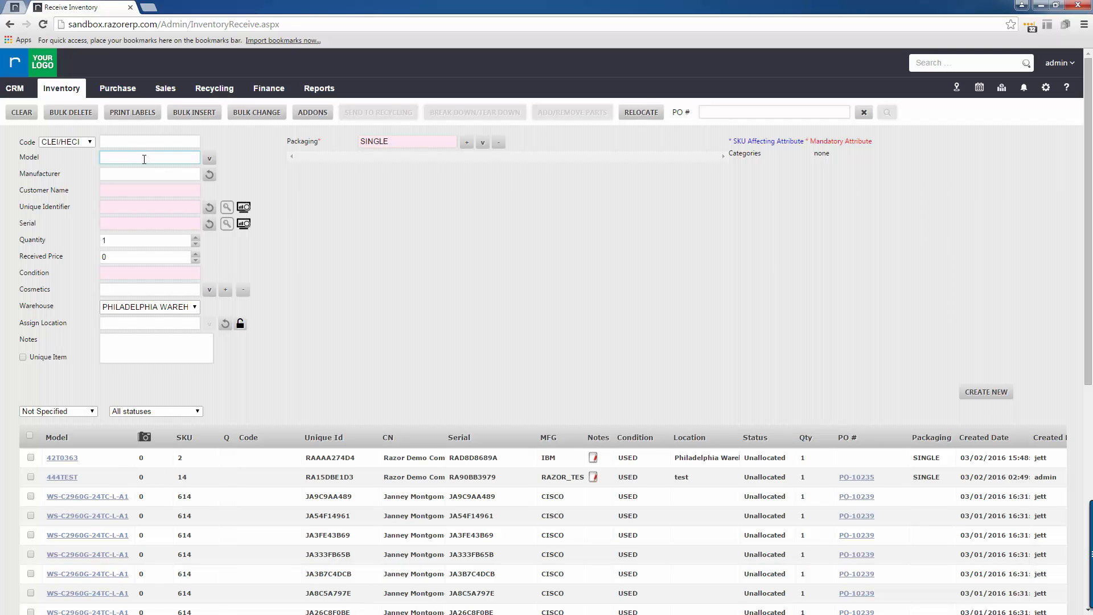
{"action": "type", "text": "DELL OPTIPLEX 780"}
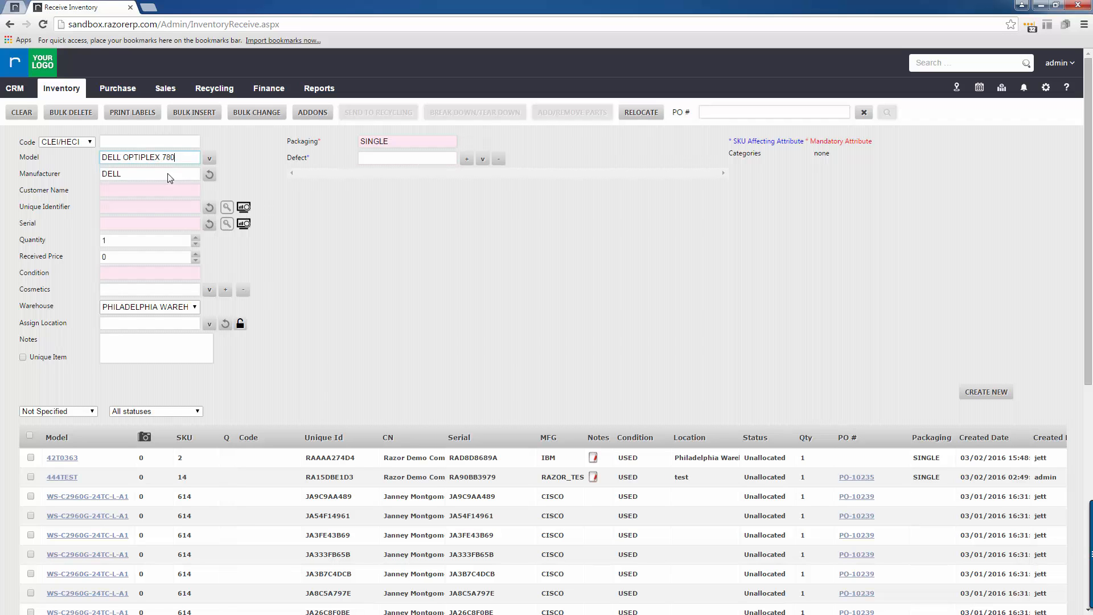
{"action": "left_click", "coordinate": [149, 274]}
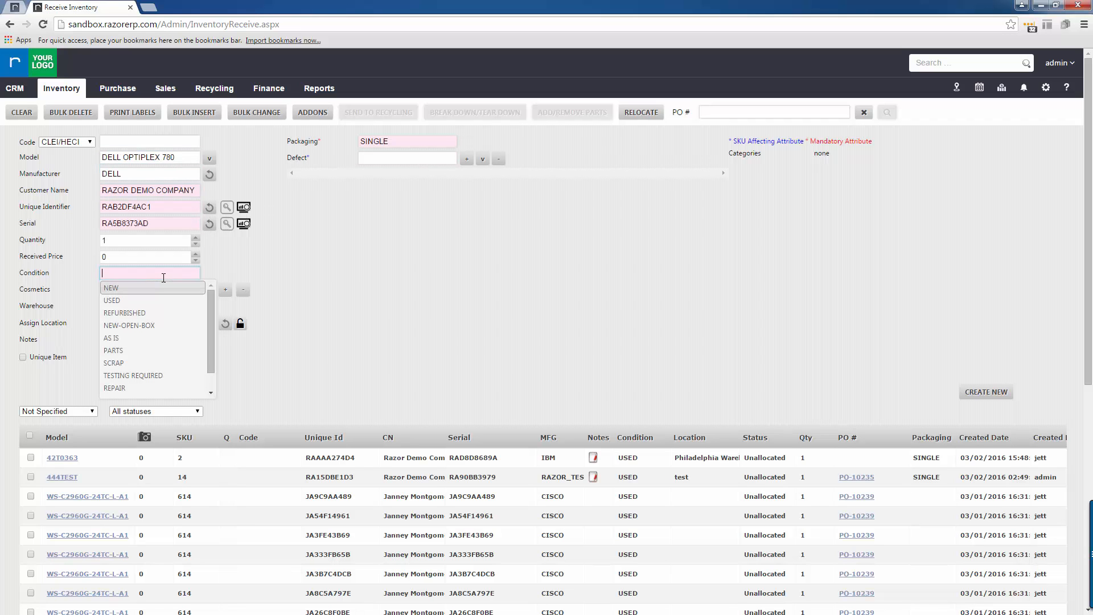
{"action": "scroll", "scroll_direction": "down", "scroll_amount": 3}
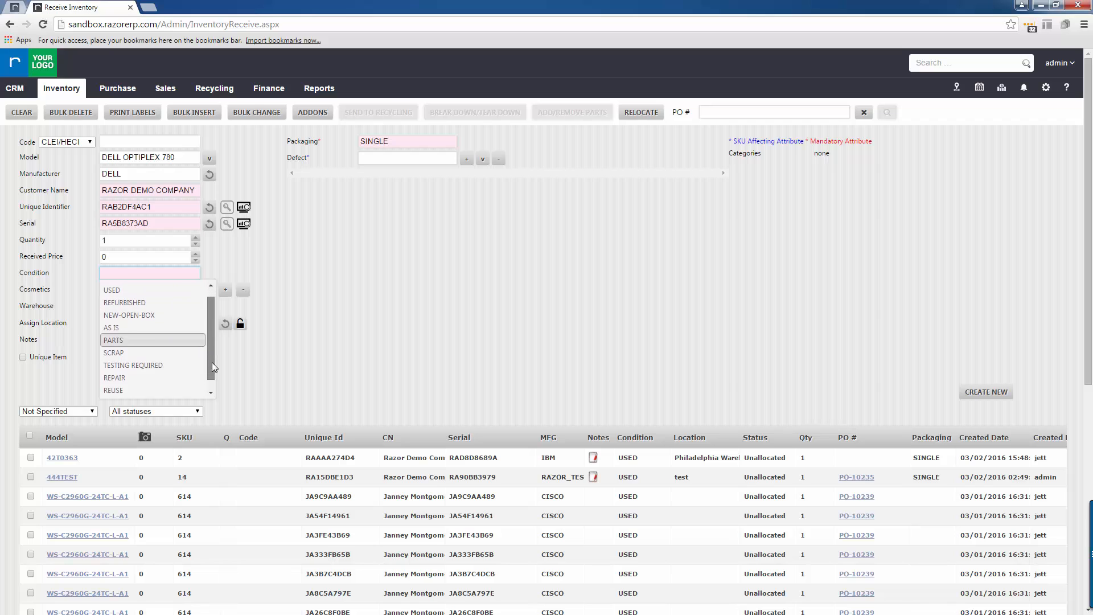